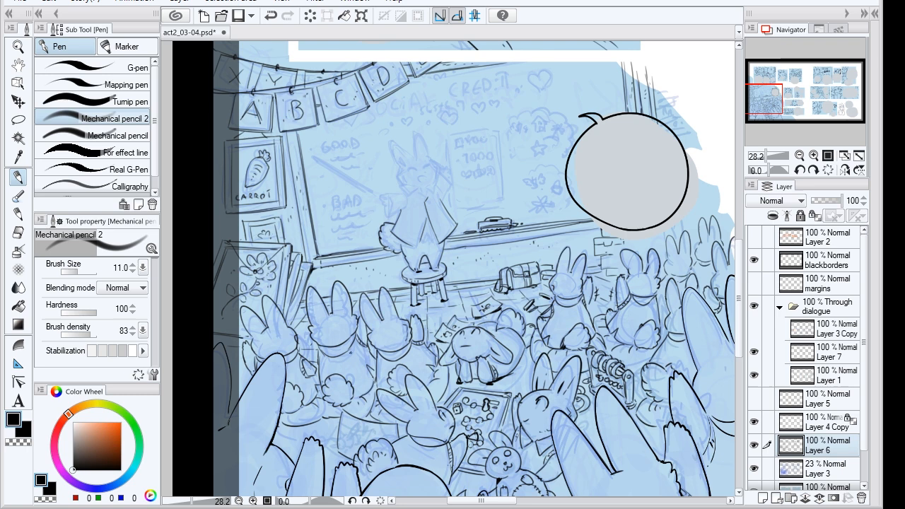
- Trace the bunny students' sketch lines in black with Mechanical pencil 2
left_click_drag(459, 332, 495, 368)
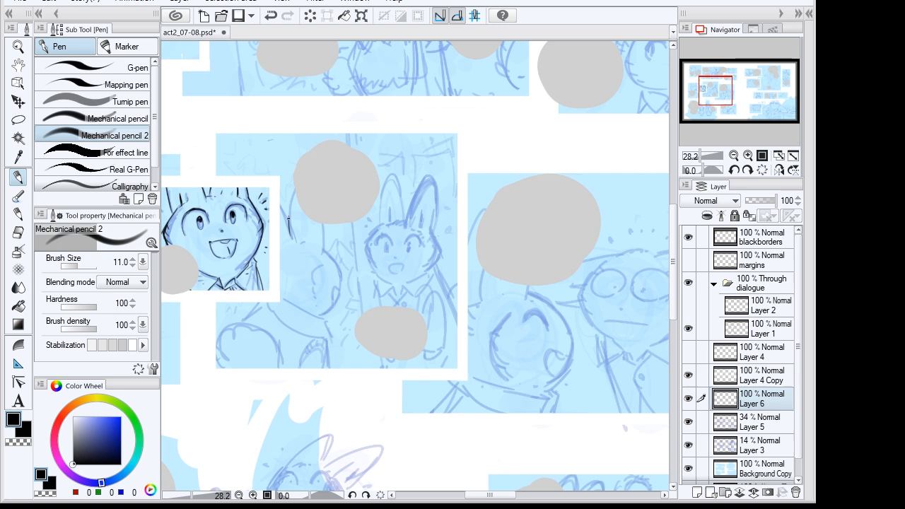
- Ink the arms, hands and fluffy figure in the middle panel on Layer 6
left_click_drag(304, 205, 311, 367)
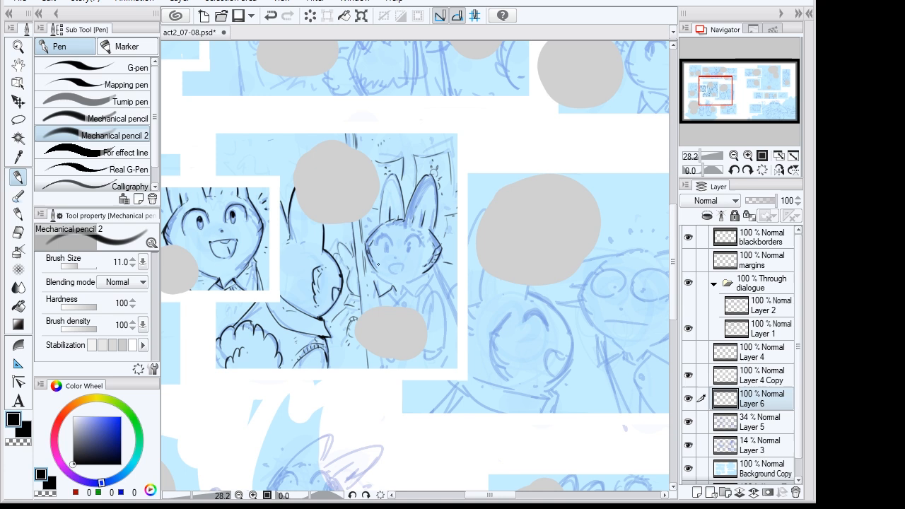
- Ink the closed-eyed bunny and the glasses-wearing character's face in the next panel
left_click_drag(382, 276, 424, 346)
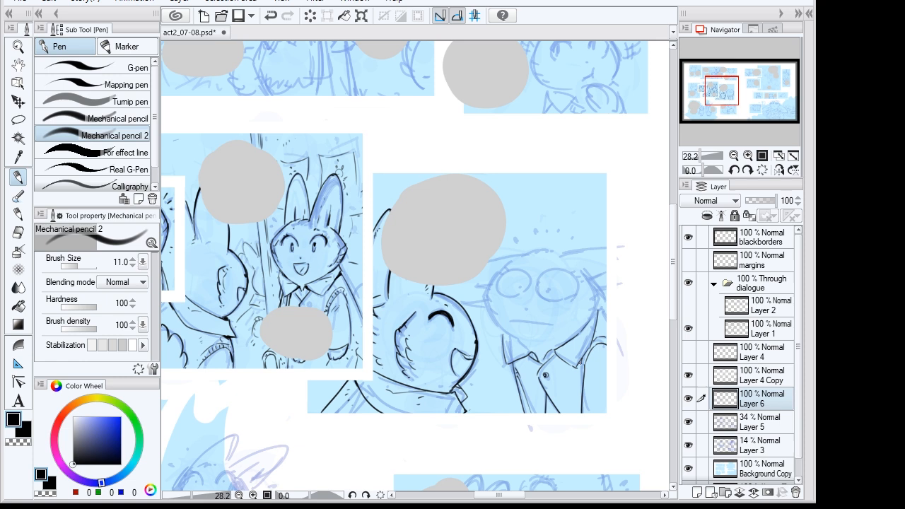
left_click_drag(495, 282, 566, 297)
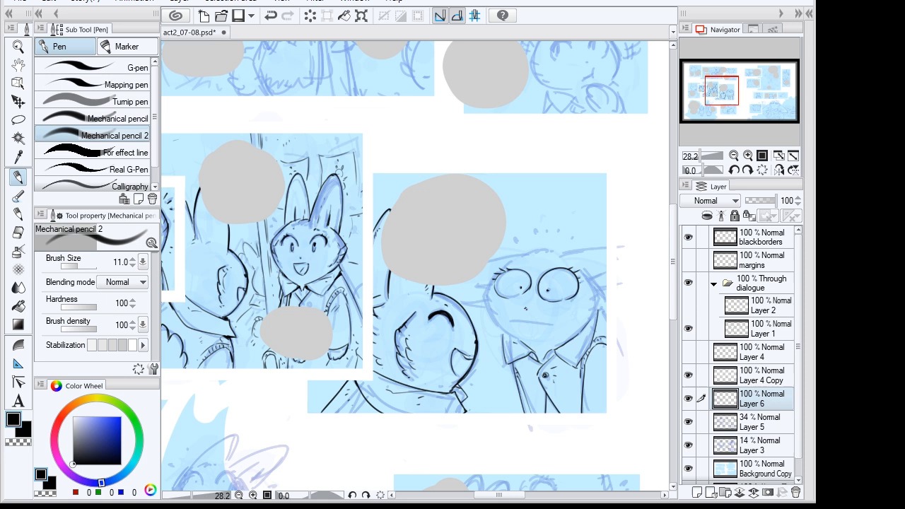